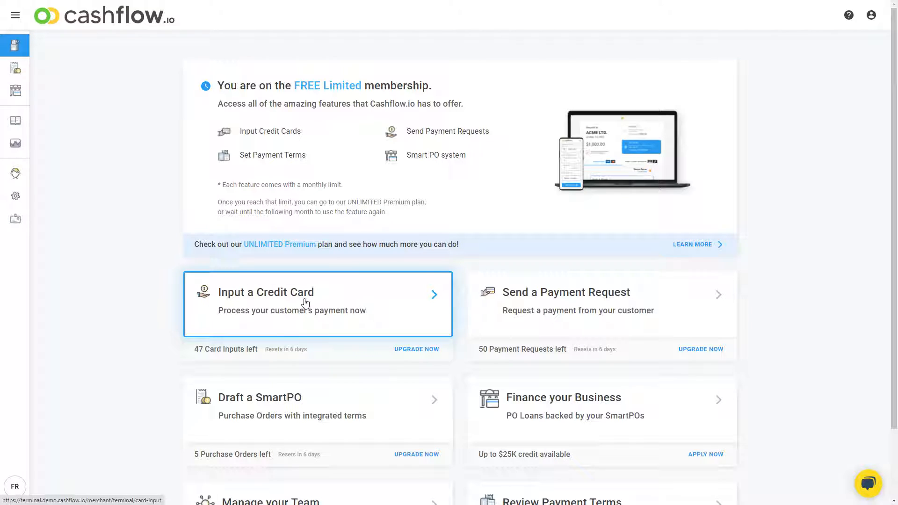
# Step: Start a credit card charge of 900.00 CAD for cardholder Tim Apple
pyautogui.click(317, 303)
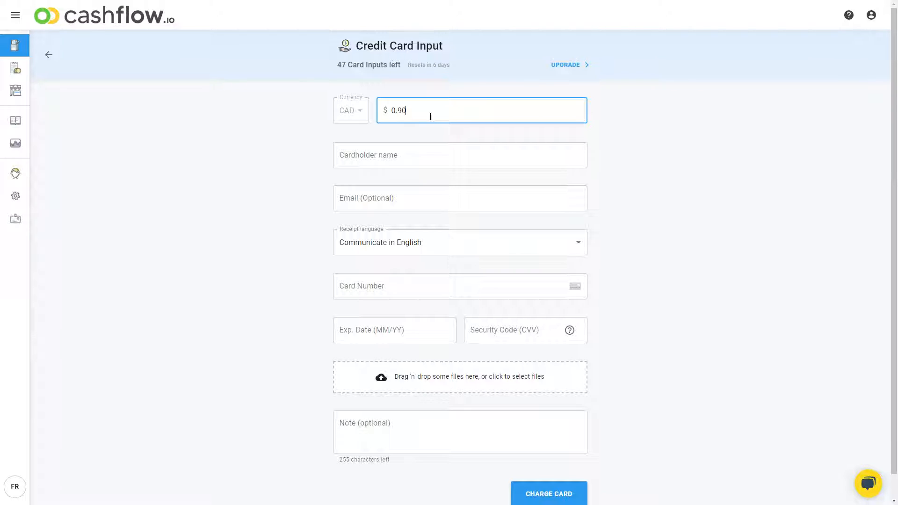
pyautogui.write('900.00')
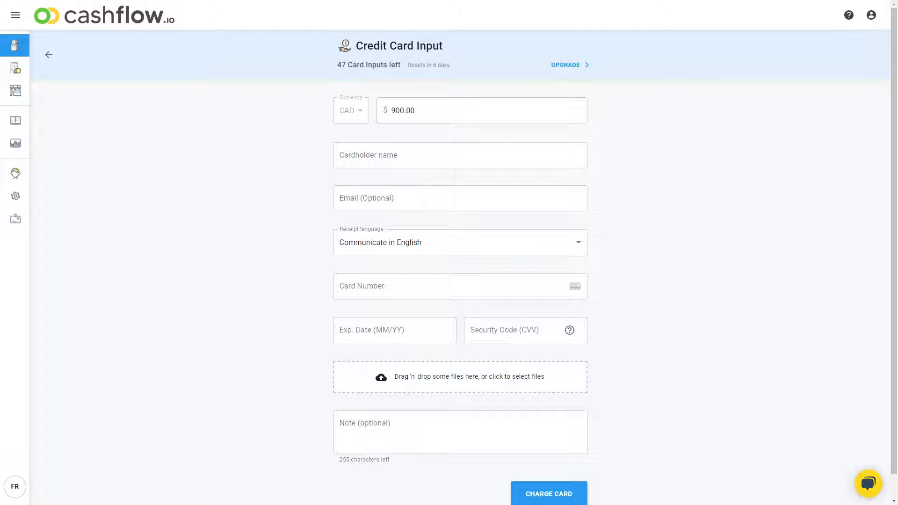
pyautogui.write('Tim Apple')
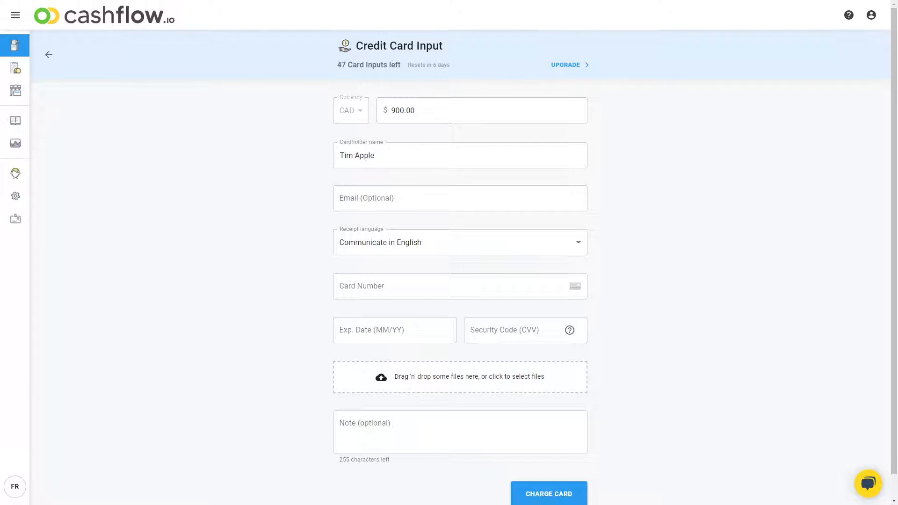
pyautogui.click(459, 198)
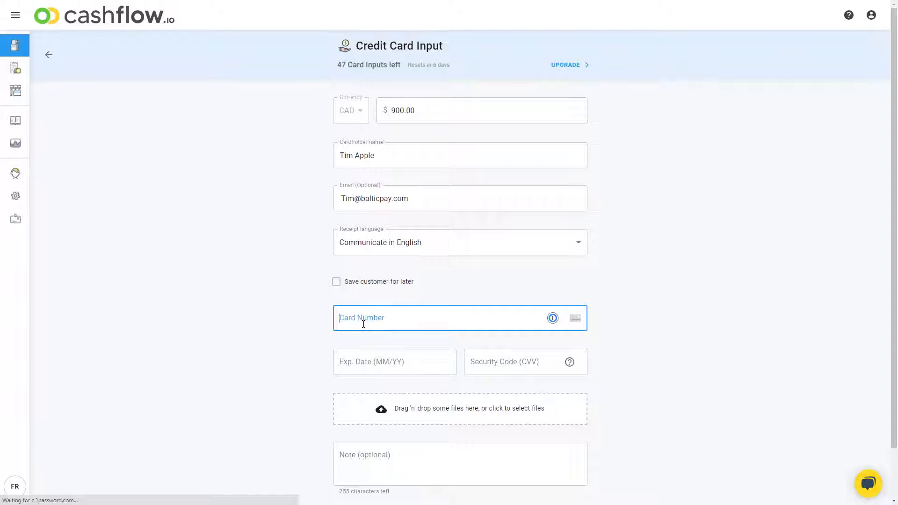
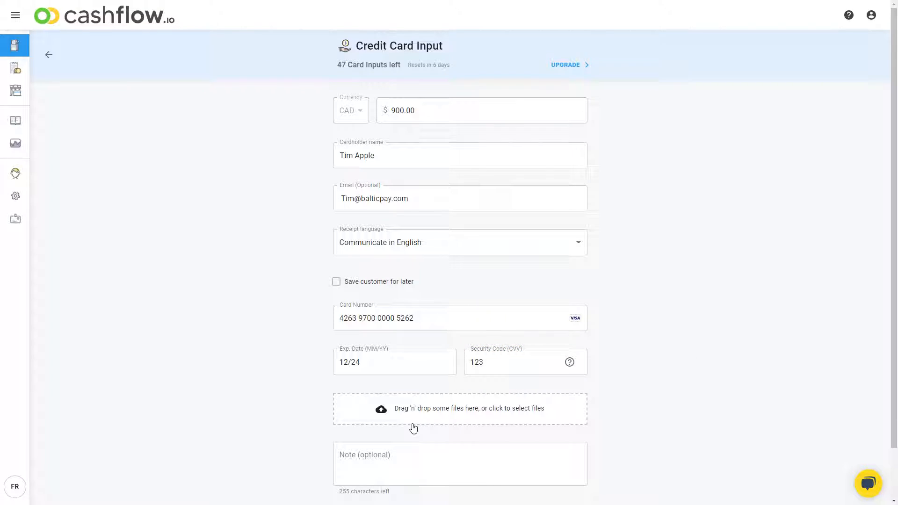
# Step: Attach the Sample-Invoice-printable.png invoice image to the charge
pyautogui.click(459, 408)
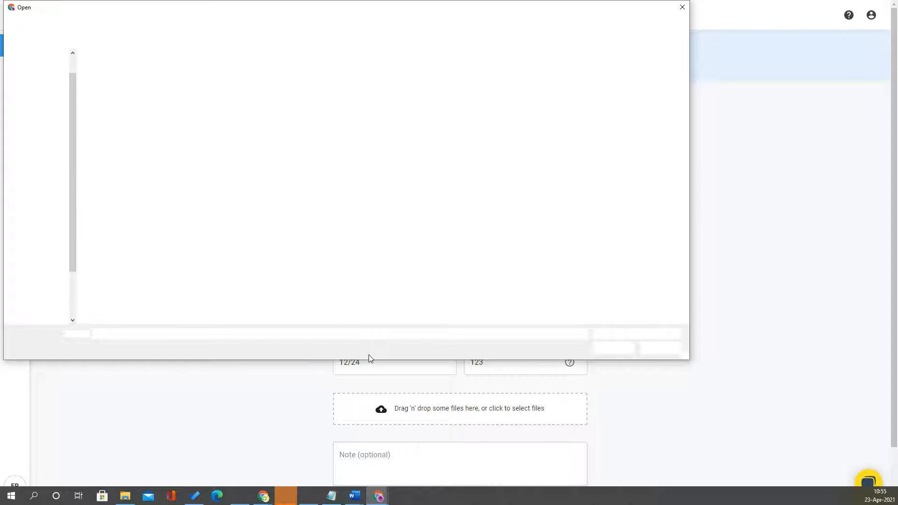
pyautogui.click(159, 75)
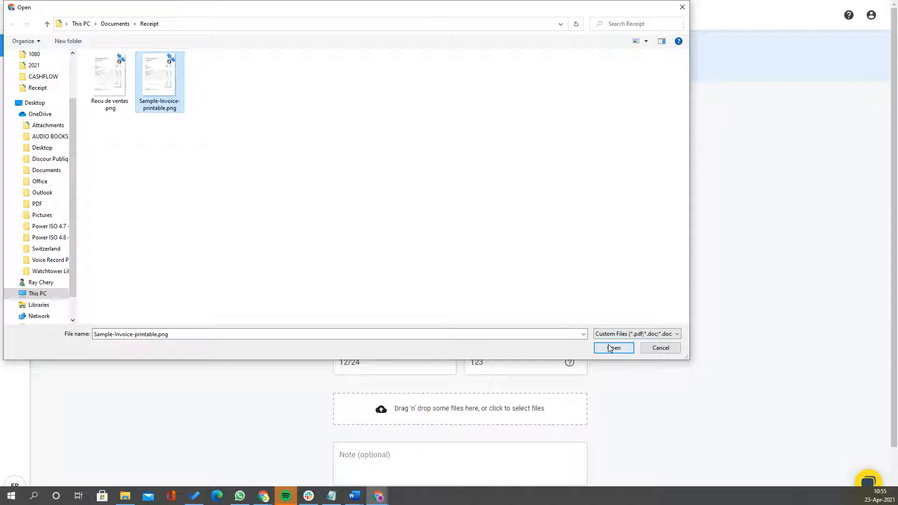
pyautogui.click(614, 348)
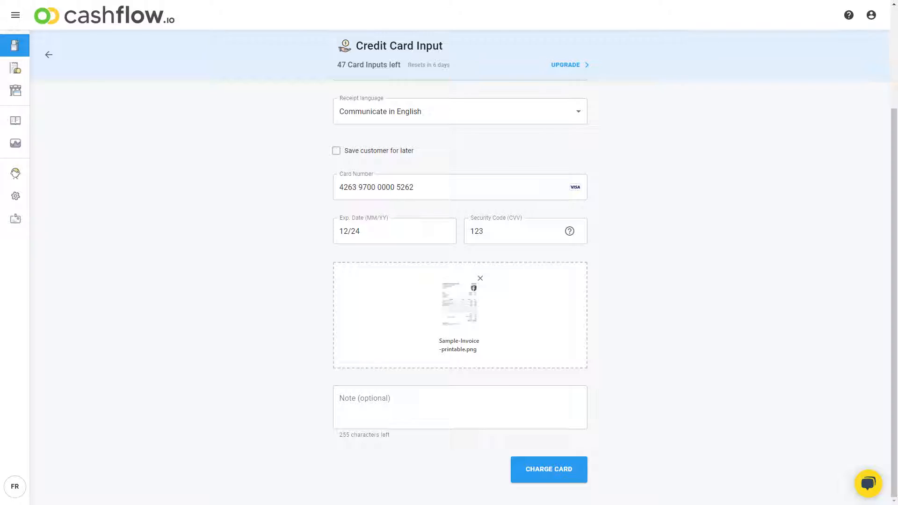
pyautogui.moveTo(367, 374)
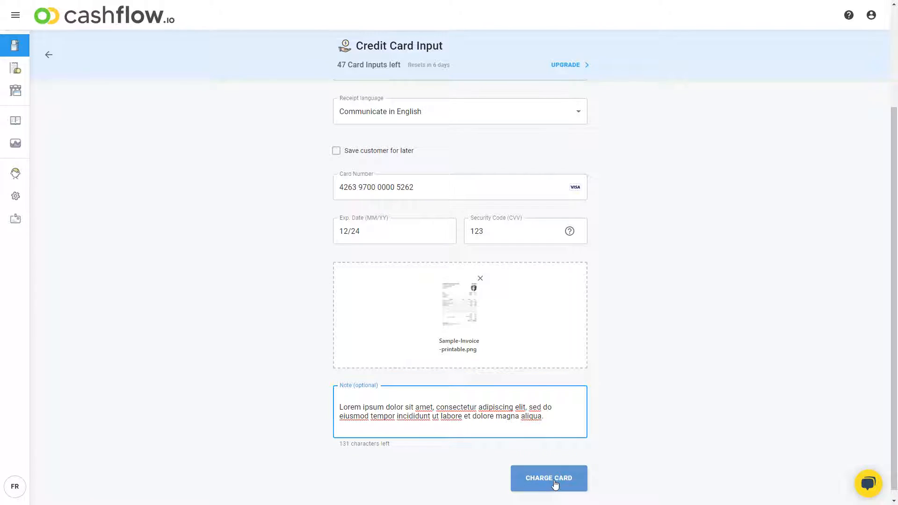
# Step: Submit the CAD 900.00 card charge for processing
pyautogui.click(548, 478)
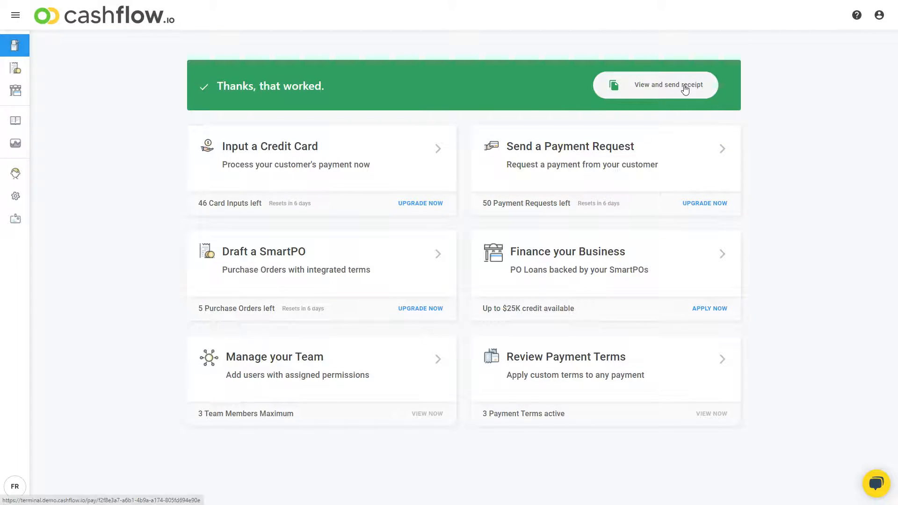
# Step: View the authorized sale receipt and email it to the customer
pyautogui.click(655, 85)
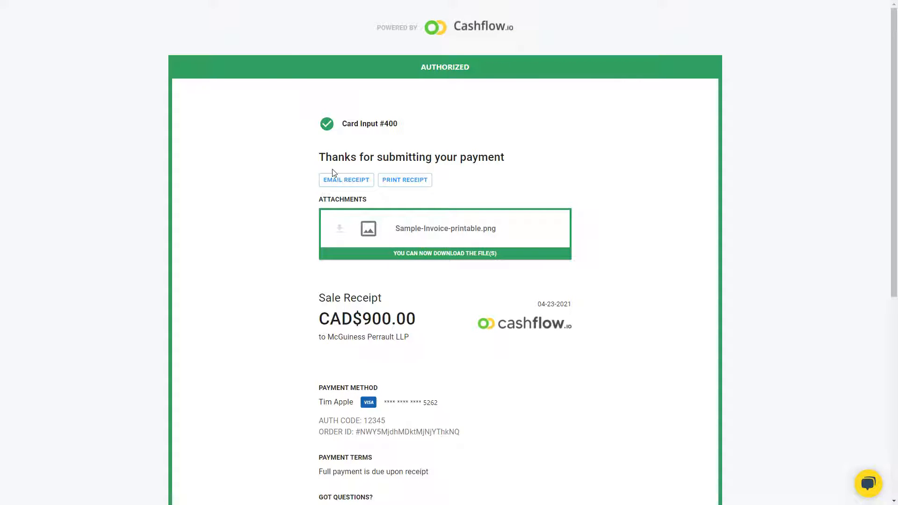
pyautogui.click(346, 180)
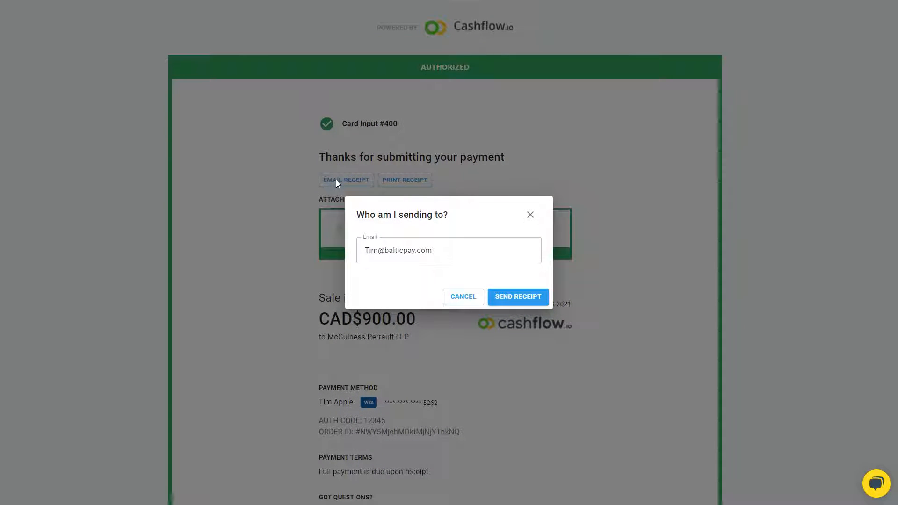
pyautogui.click(516, 296)
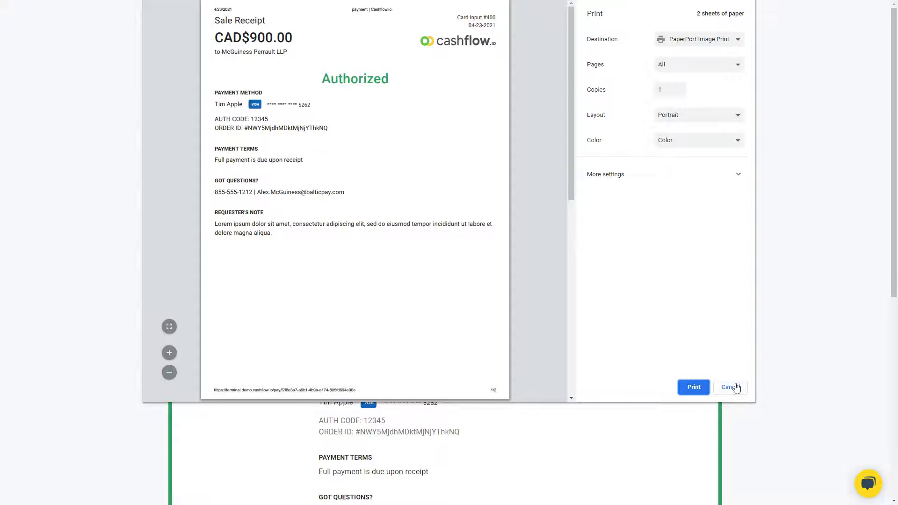
# Step: Cancel the Chrome print preview, returning to the authorized receipt
pyautogui.click(730, 387)
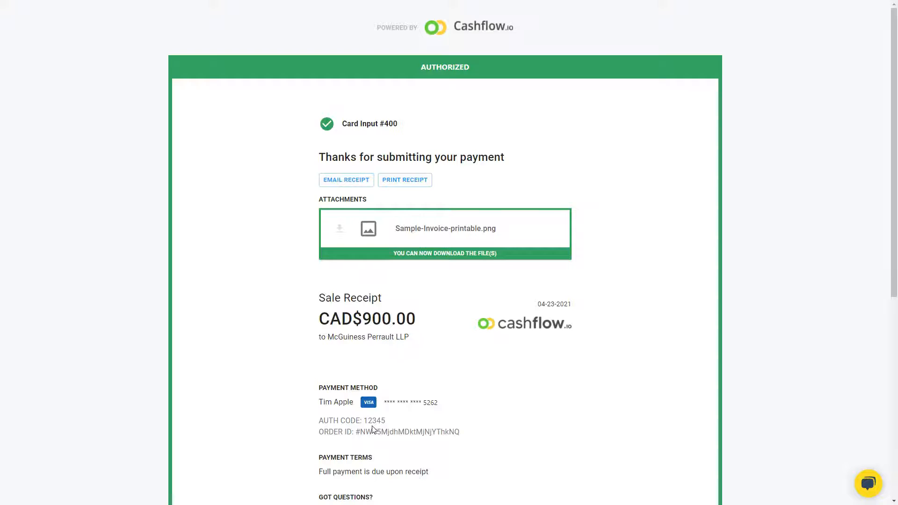
pyautogui.scroll(-3)
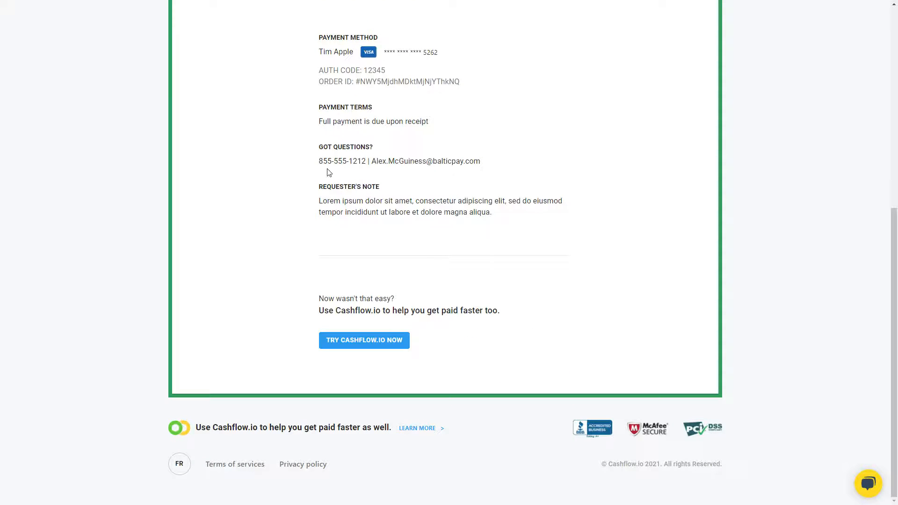
pyautogui.moveTo(343, 161)
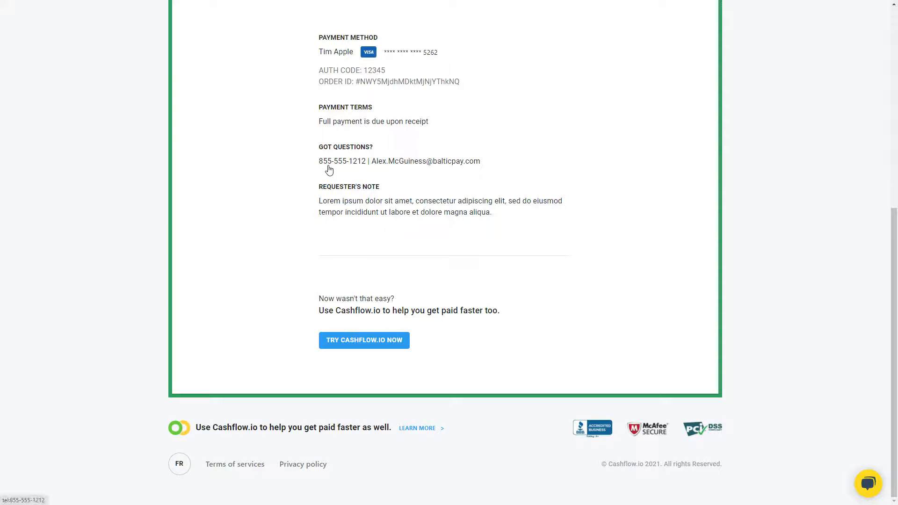
pyautogui.moveTo(414, 167)
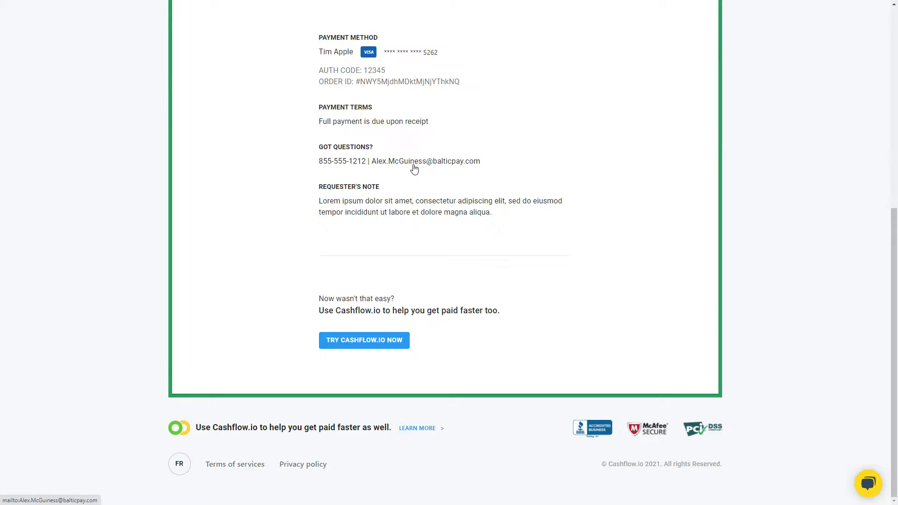